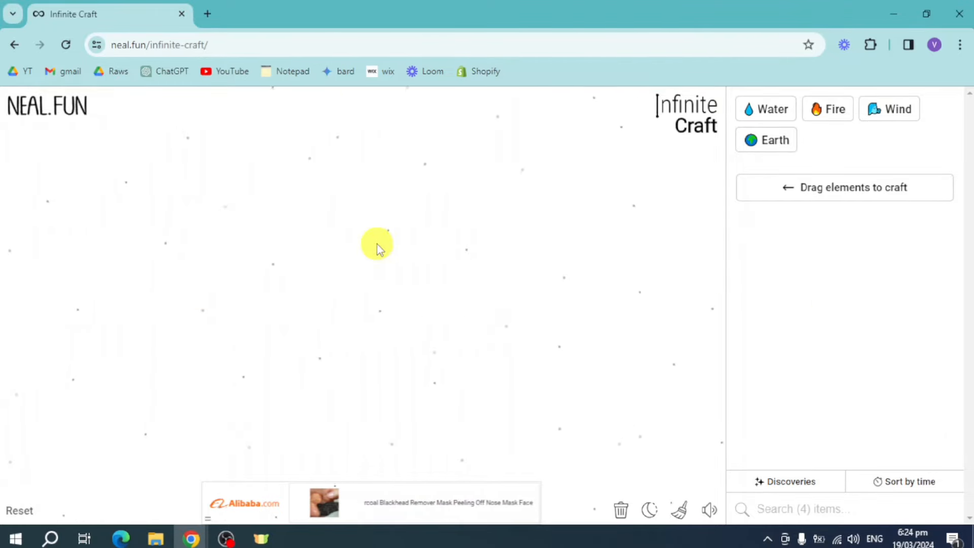
# Combine the starting elements to craft Lake, Ocean, Fish and Sushi.
pyautogui.moveTo(765, 108); pyautogui.dragTo(601, 212)
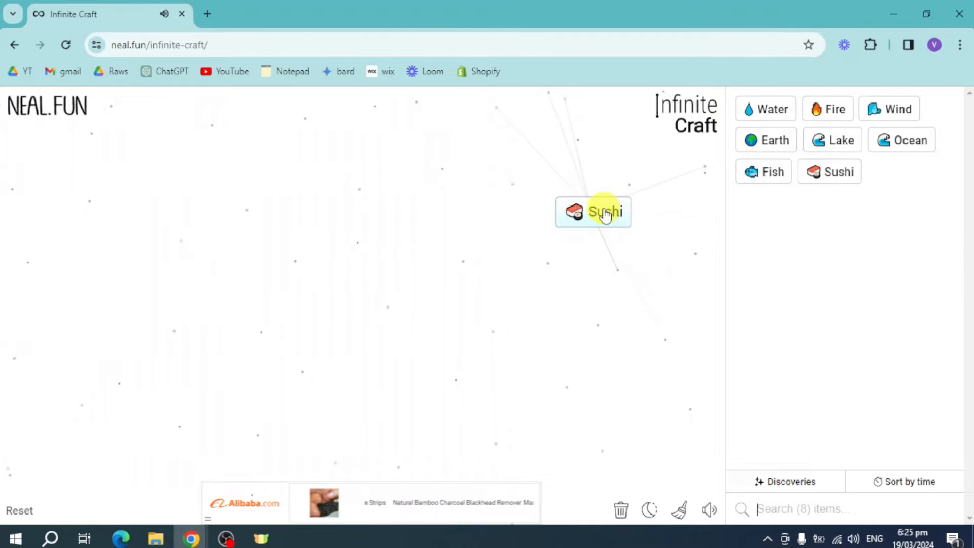
# Combine Sushi with another element to discover Plant, Dandelion, Pufferfish and Poison.
pyautogui.moveTo(602, 211); pyautogui.dragTo(449, 167)
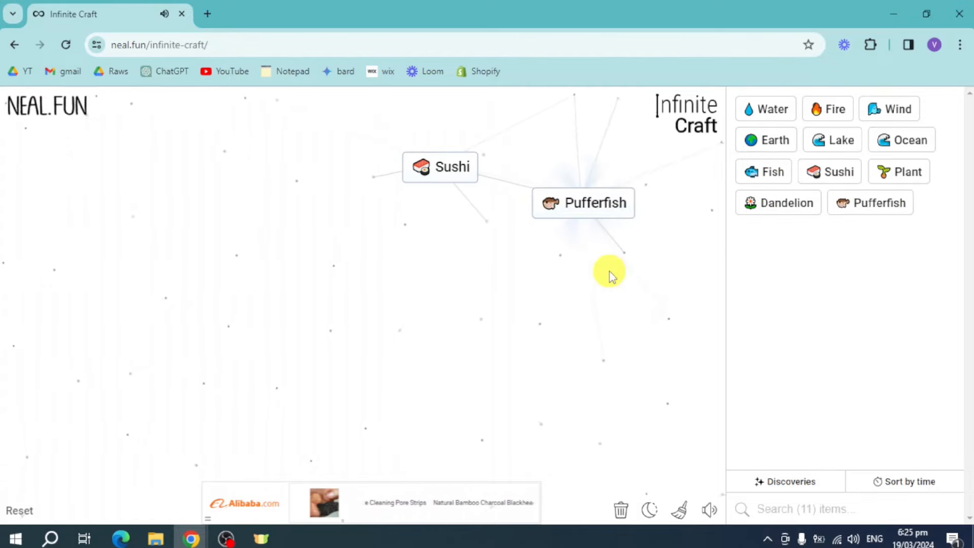
pyautogui.moveTo(612, 220)
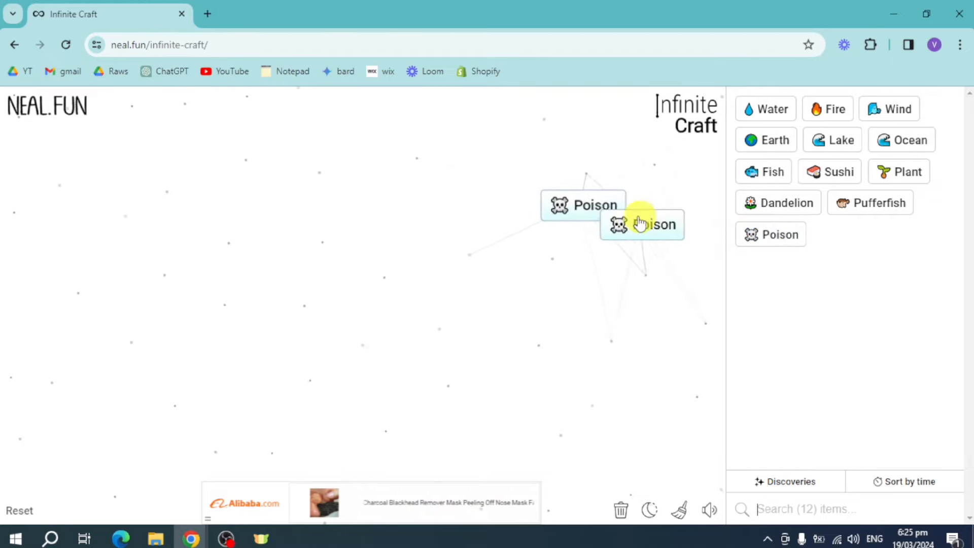
# Merge the two Poison tiles into Toxic and Venom, then craft Dust.
pyautogui.moveTo(641, 224); pyautogui.dragTo(582, 205)
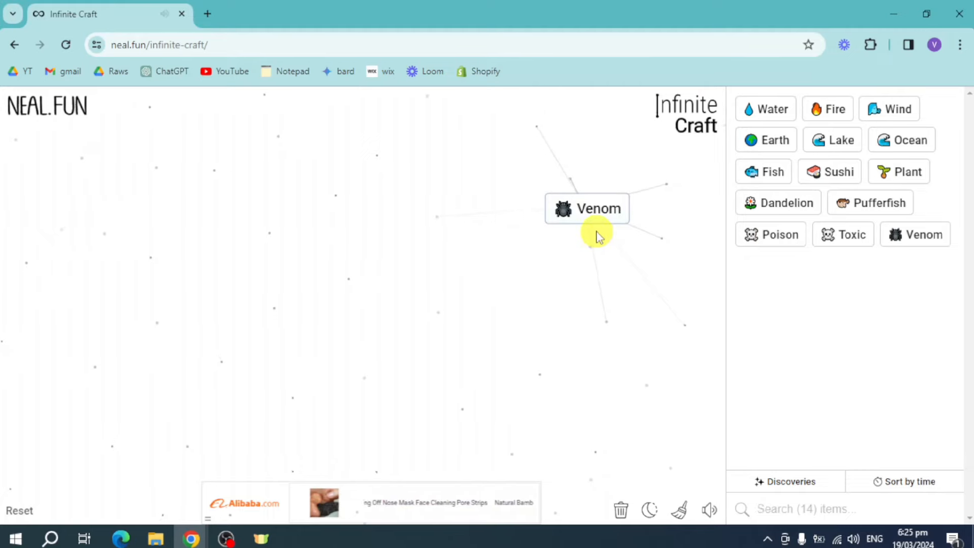
pyautogui.moveTo(597, 237); pyautogui.dragTo(574, 205)
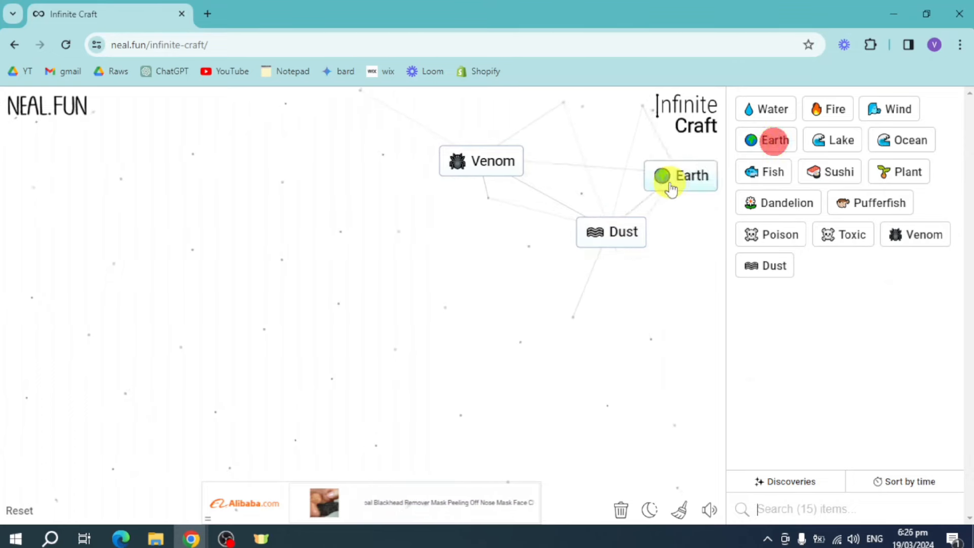
# Combine Earth with Dust for Planet, then lay Star over Galaxy toward Universe.
pyautogui.moveTo(679, 175); pyautogui.dragTo(611, 231)
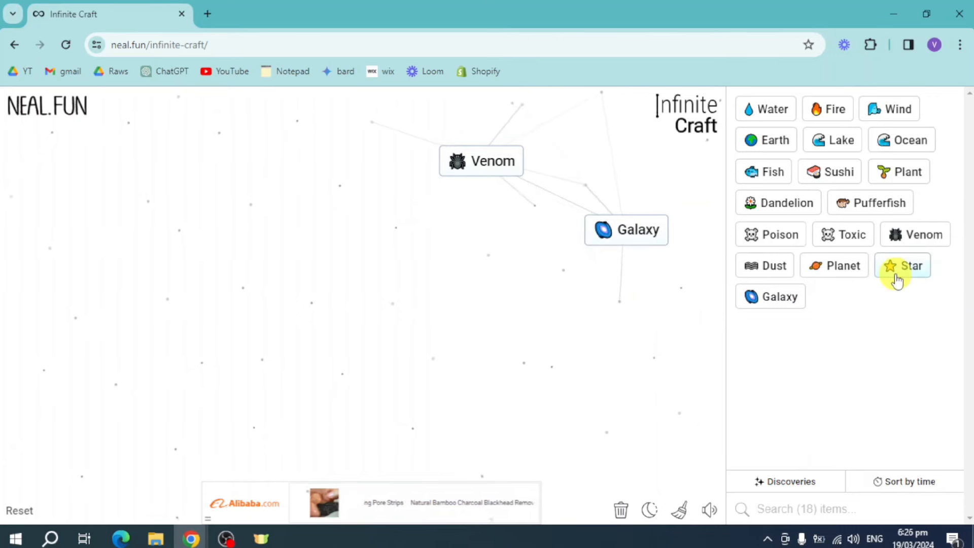
pyautogui.moveTo(910, 265); pyautogui.dragTo(629, 231)
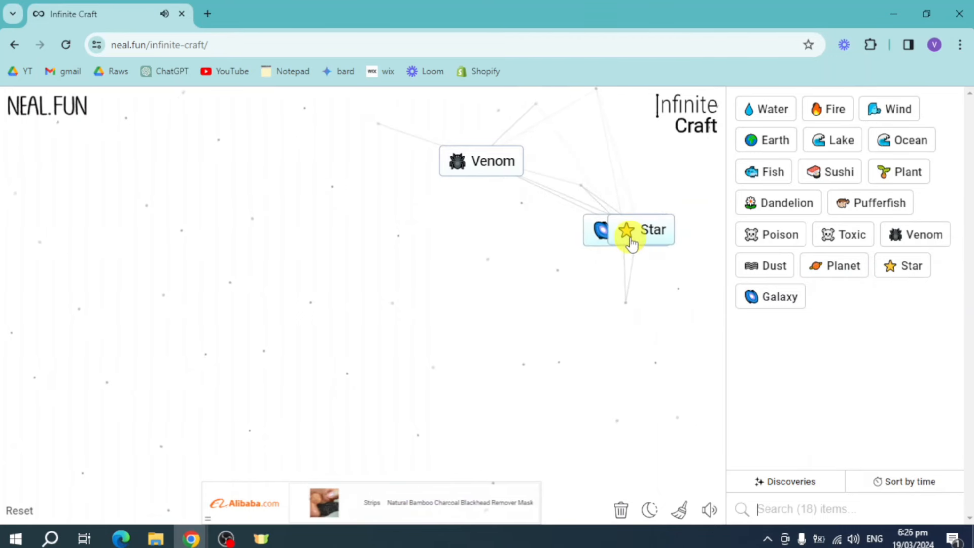